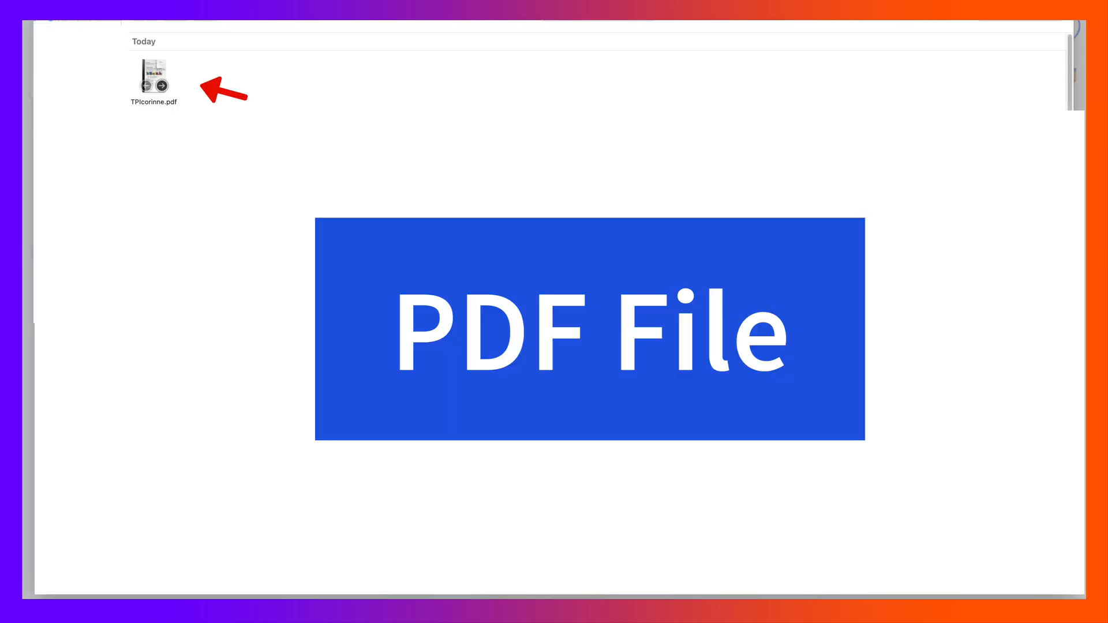
# Upload TPIcorinne.pdf to Google Drive and bring up its sharing dialog
pyautogui.click(153, 76)
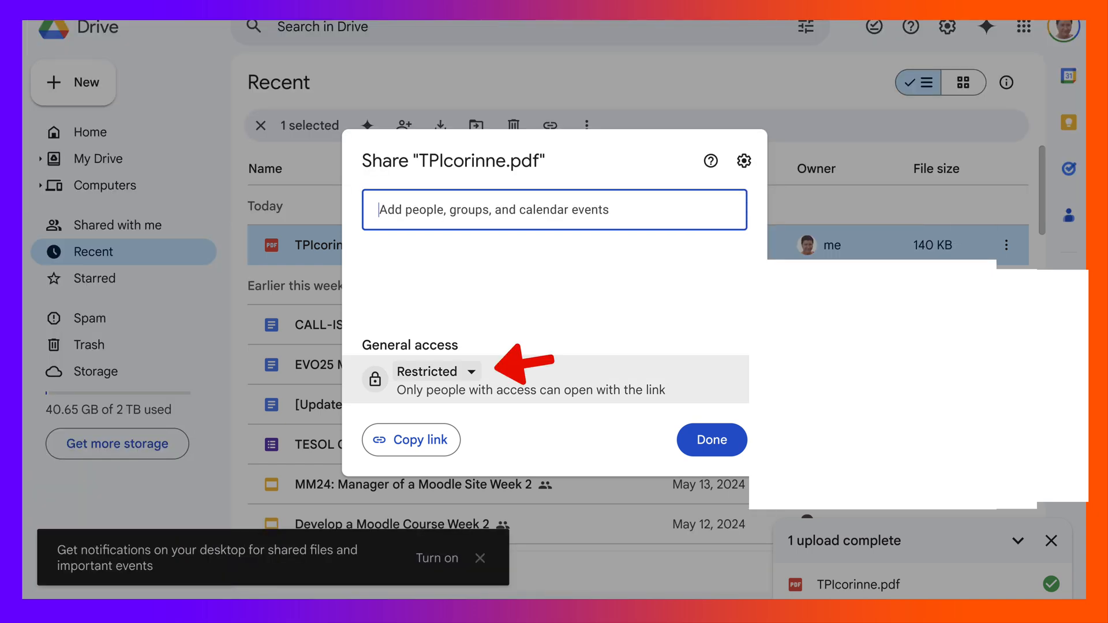
# Set general access so anyone with the link can view TPIcorinne.pdf, and confirm
pyautogui.click(437, 371)
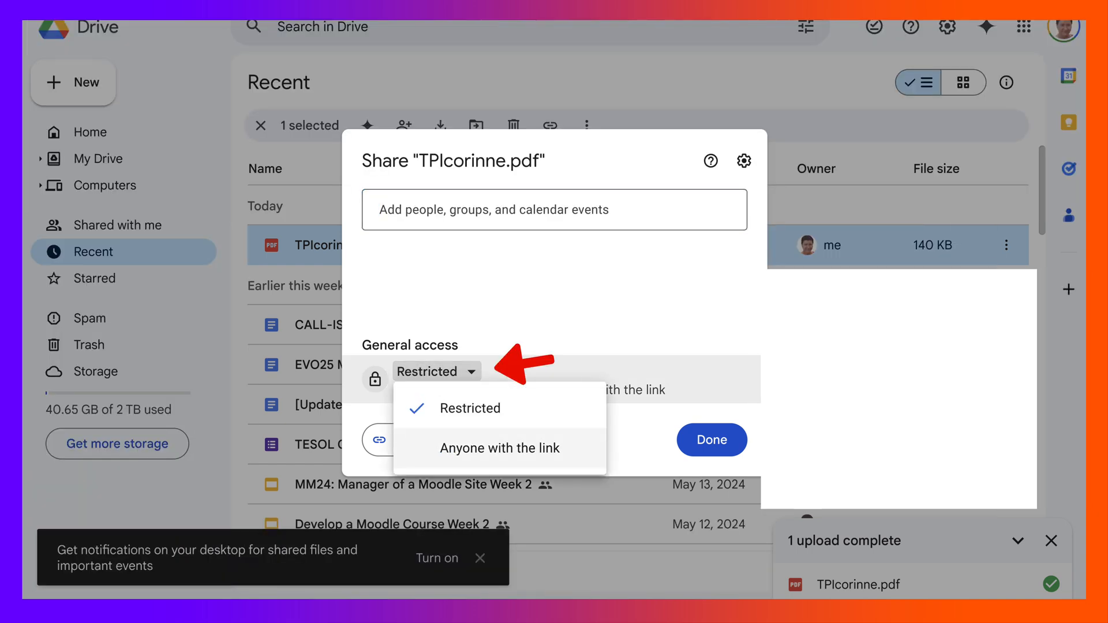
pyautogui.click(499, 448)
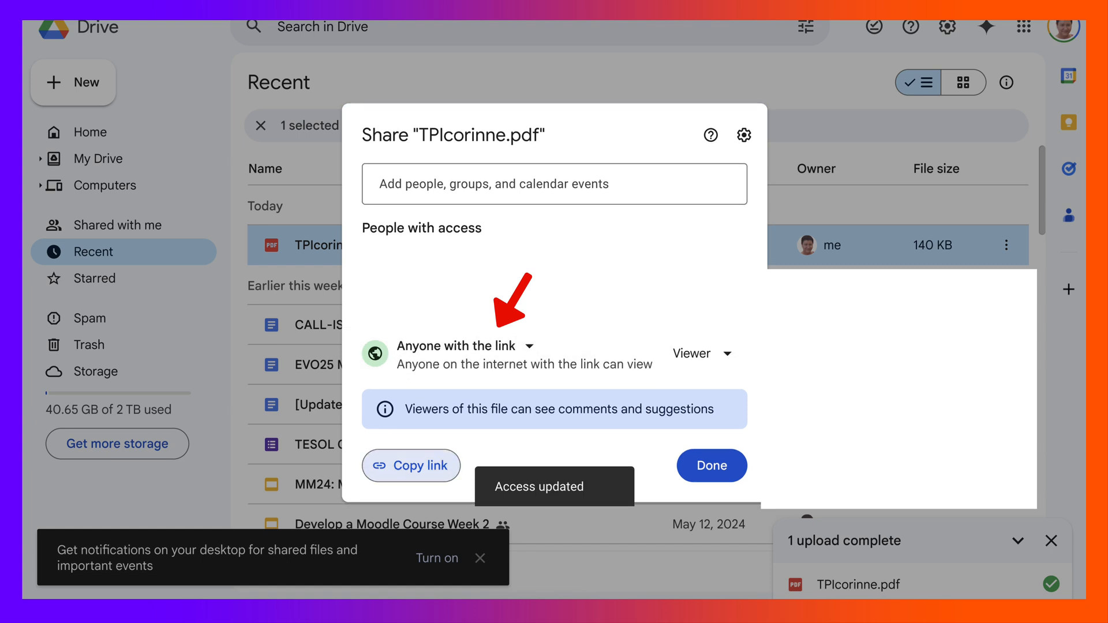
pyautogui.click(411, 465)
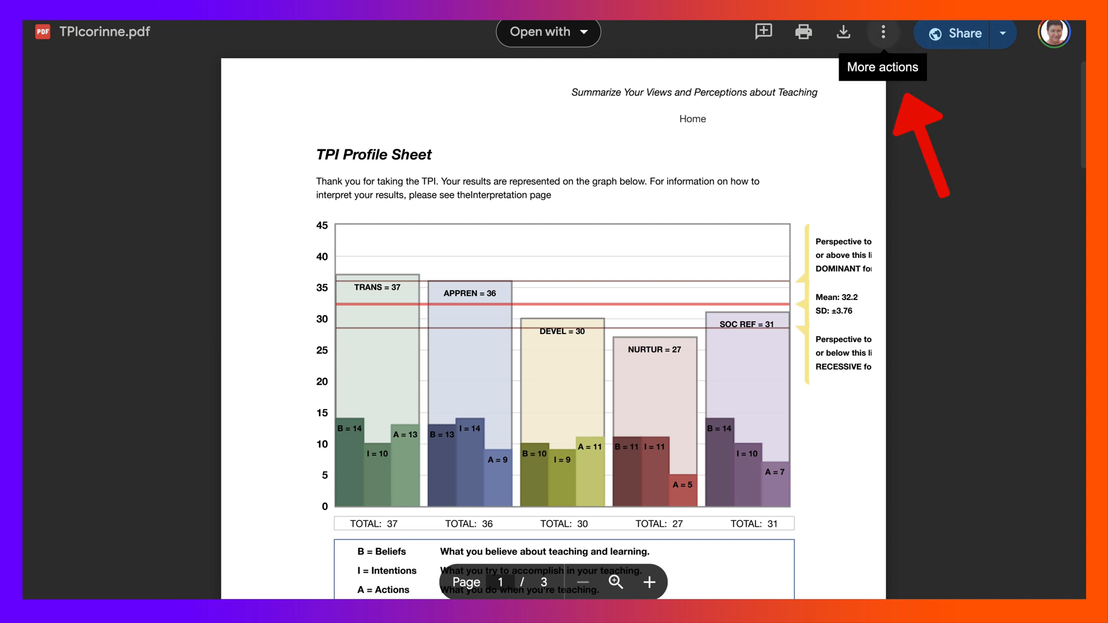
# Get the embed code for TPIcorinne.pdf from Drive's More actions > Embed item
pyautogui.click(883, 32)
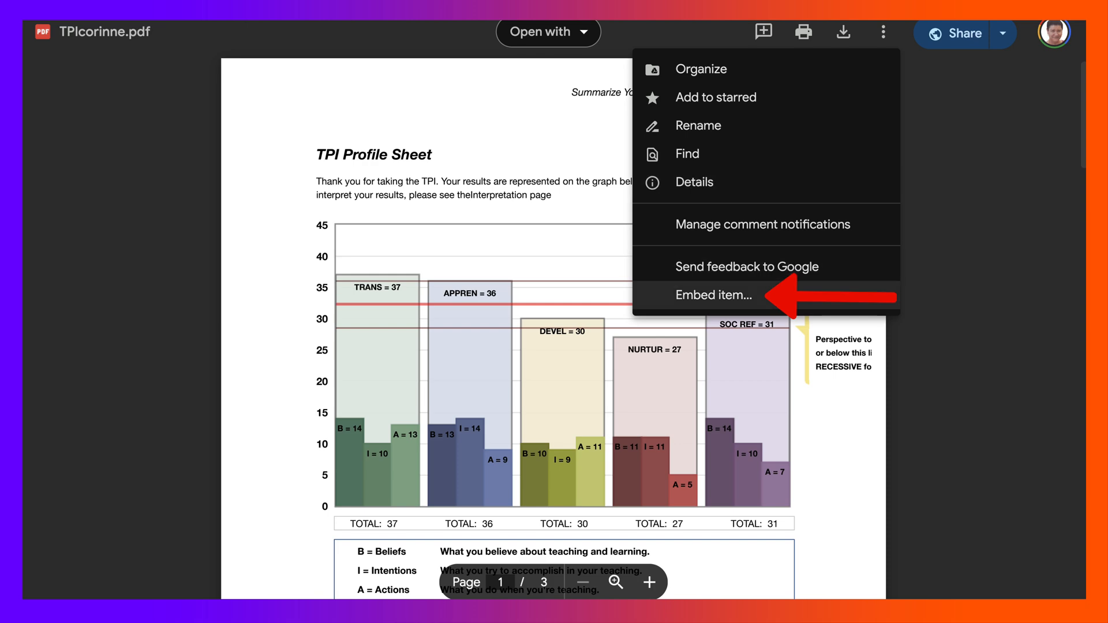
pyautogui.click(713, 295)
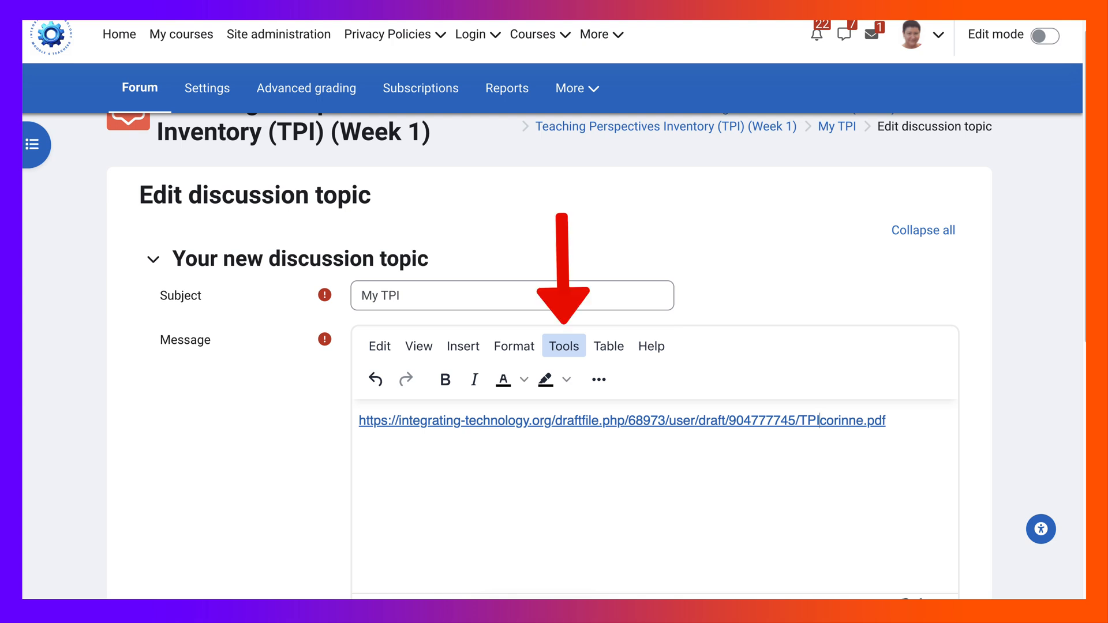
# Show the HTML source of the Moodle 'My TPI' message via Tools > Source code
pyautogui.click(563, 346)
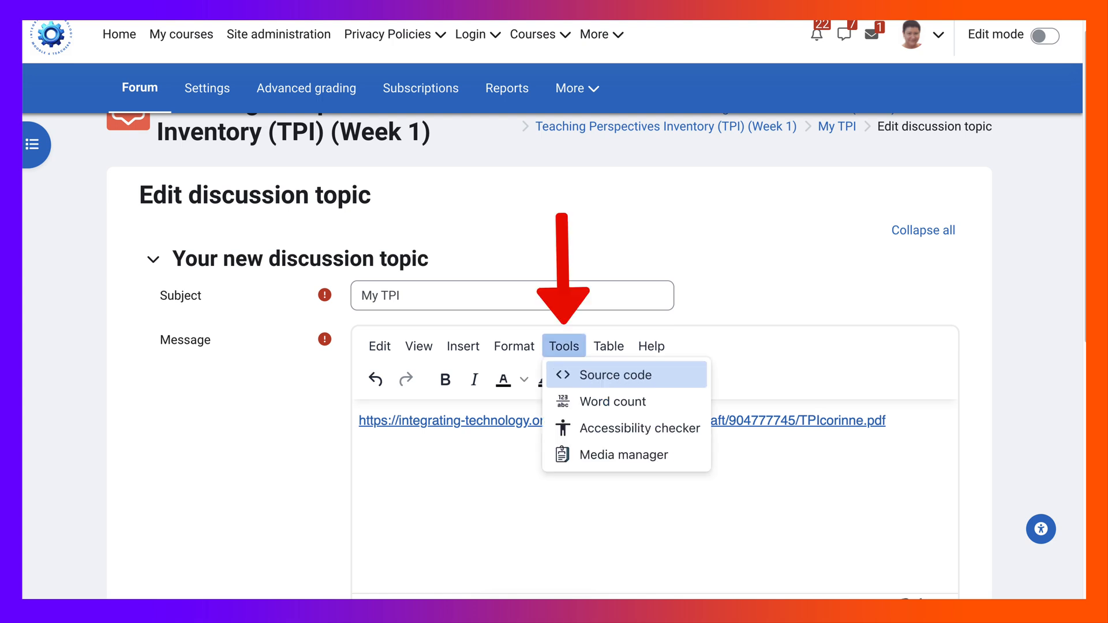
pyautogui.click(615, 374)
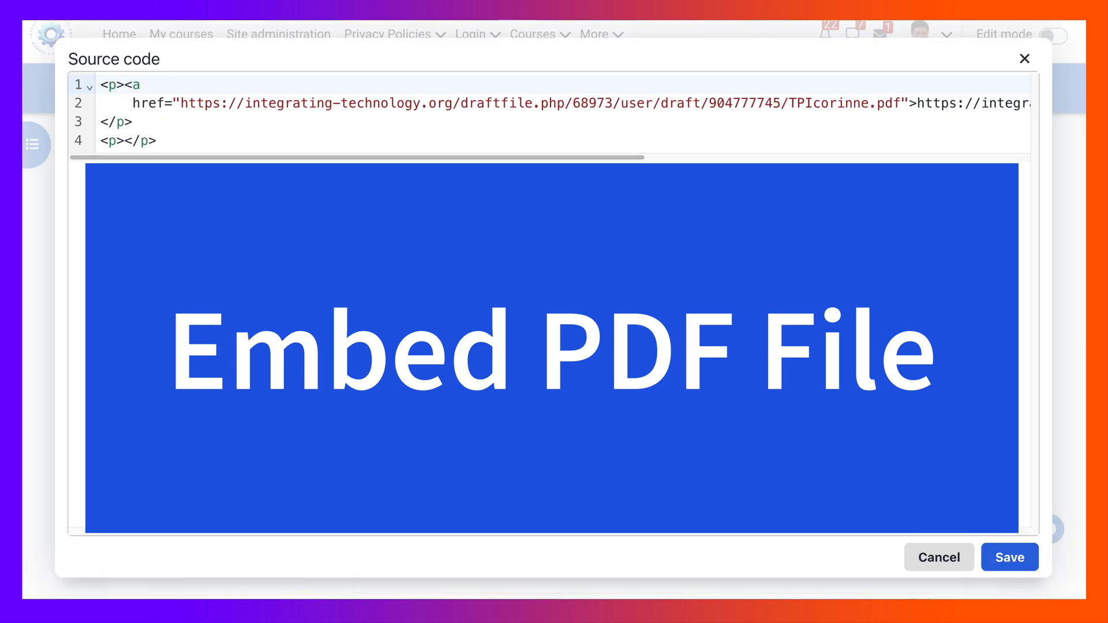
# Replace the draft PDF link with the Google Drive iframe embedding TPIcorinne.pdf
pyautogui.moveTo(181, 103); pyautogui.dragTo(911, 103)
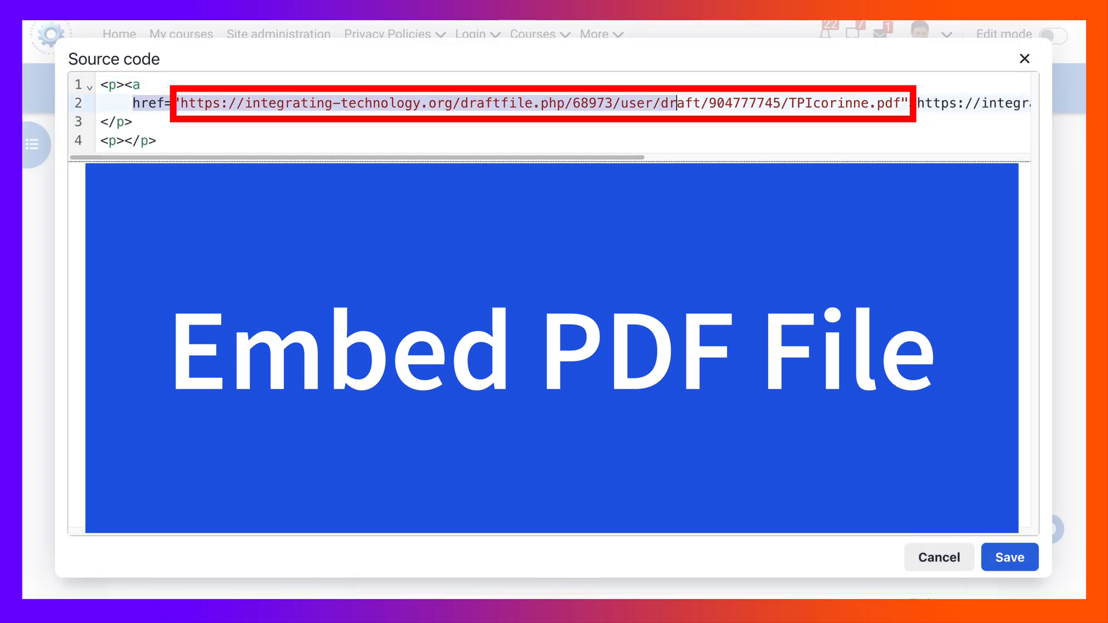
pyautogui.hscroll(3)
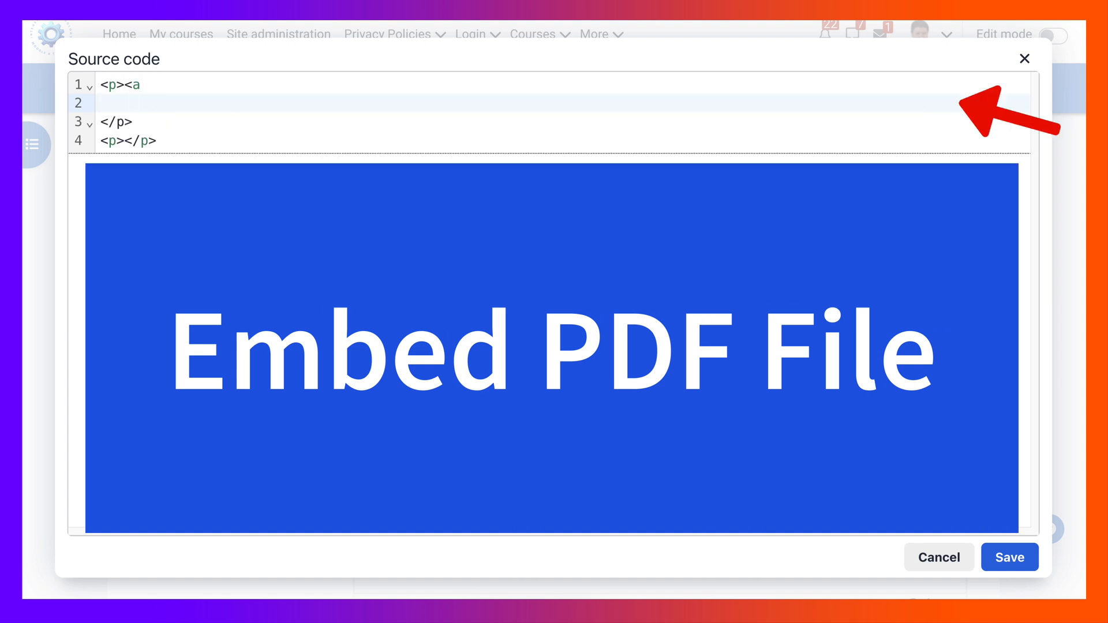
pyautogui.write('<iframe src="https://drive.google.com/file/d/151JFVysnd-Zl5HciF6OXw-UkdalN76JU/preview" width="640" height="480" allow="autoplay"></iframe>')
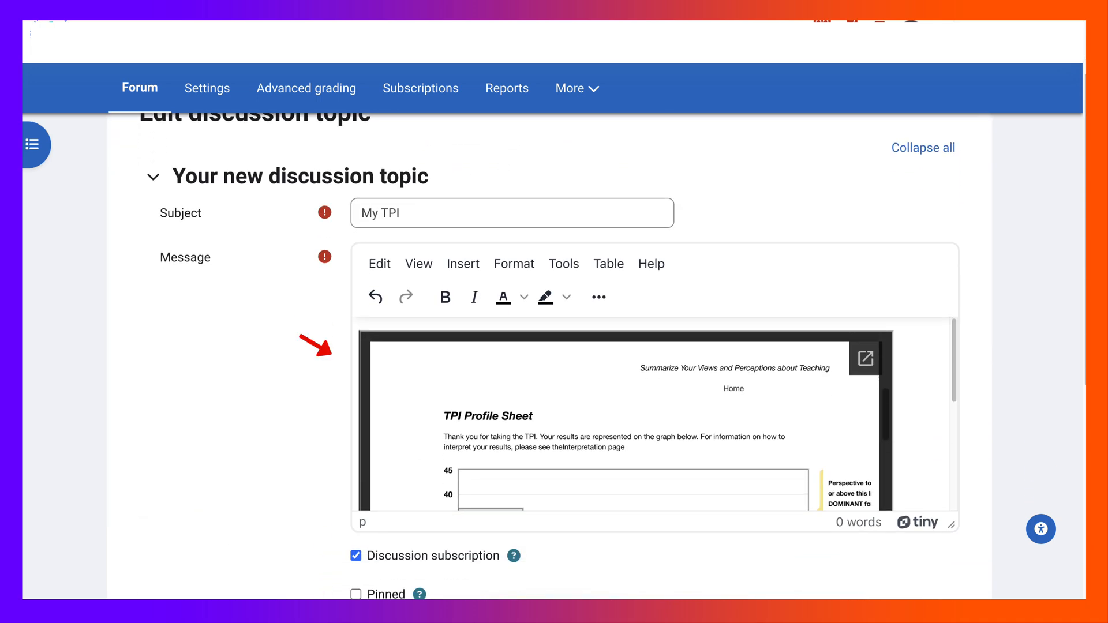
# Save changes to publish the 'My TPI' discussion with the embedded PDF showing inline
pyautogui.scroll(-3)
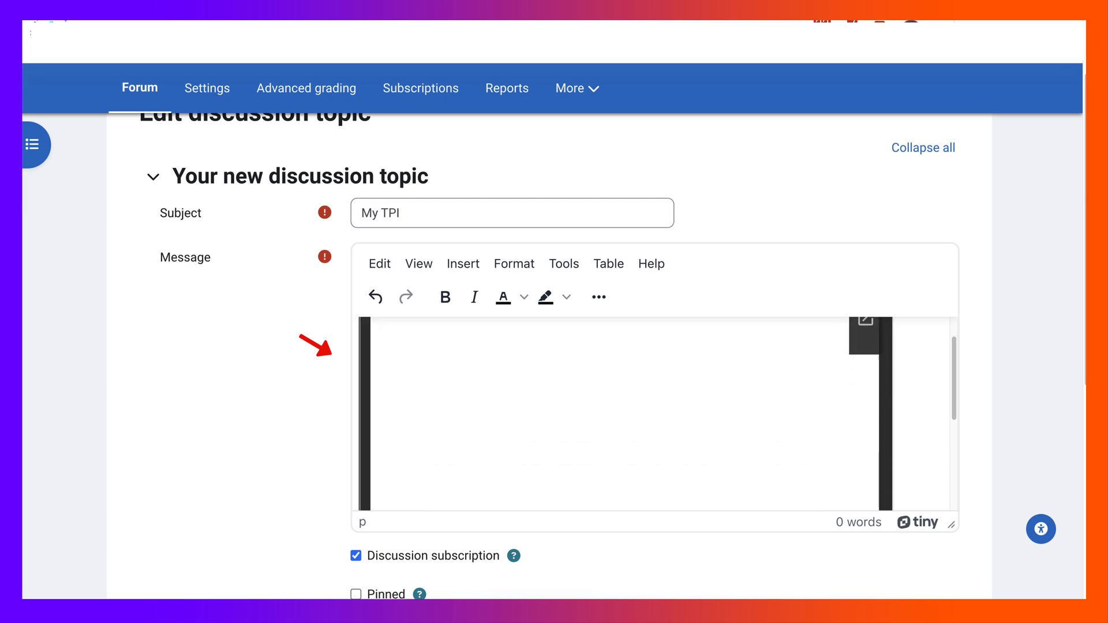
pyautogui.scroll(-3)
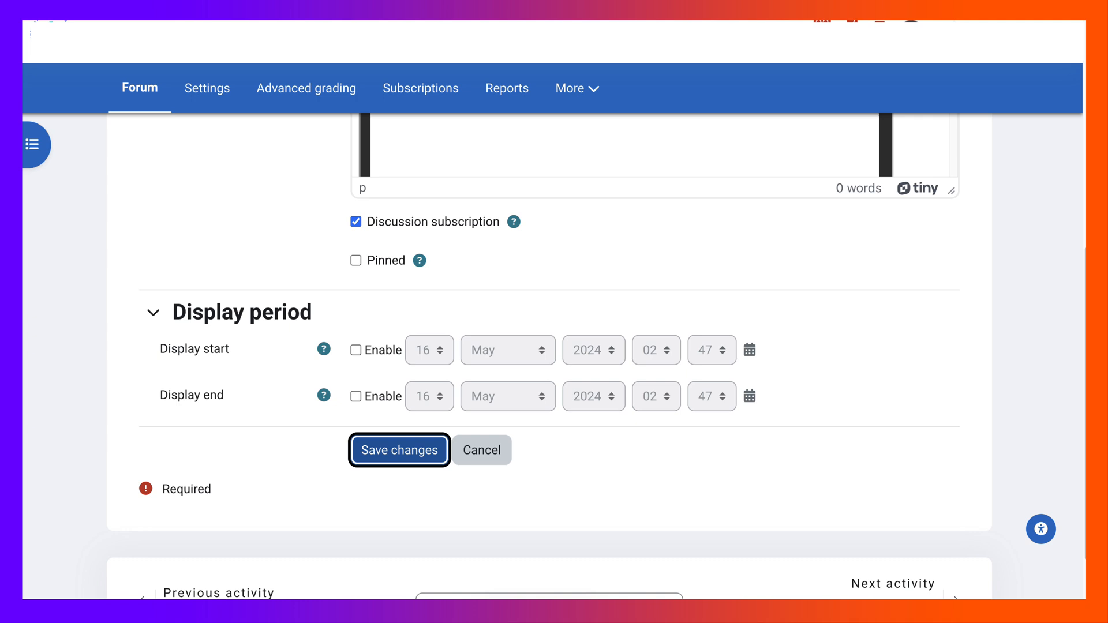
pyautogui.click(399, 450)
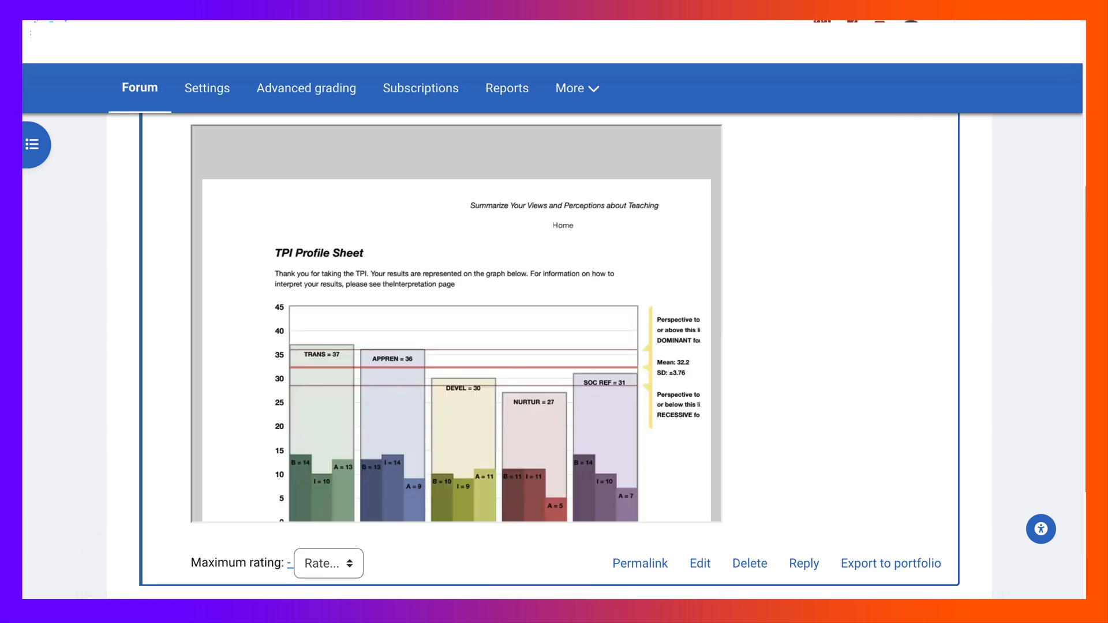